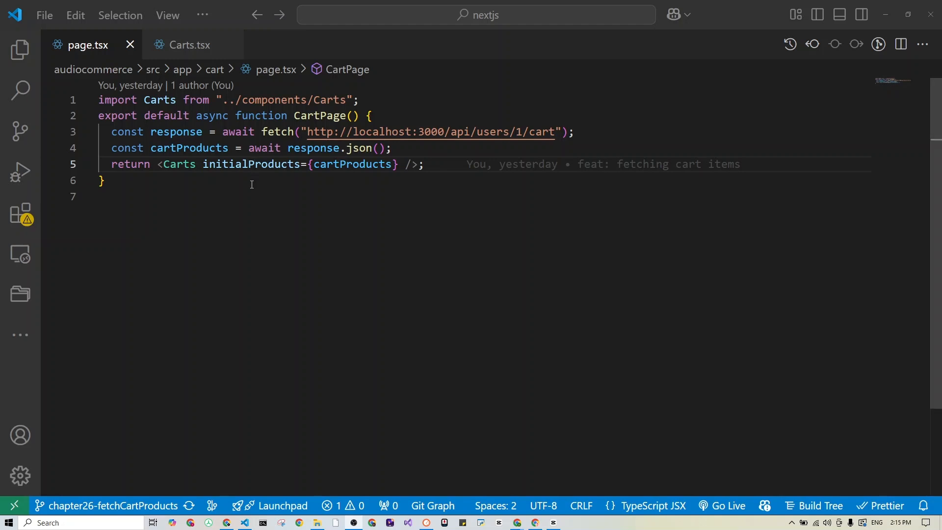
# Step: Compare page.tsx and Carts.tsx back and forth, ending on the Carts component source
pyautogui.click(187, 44)
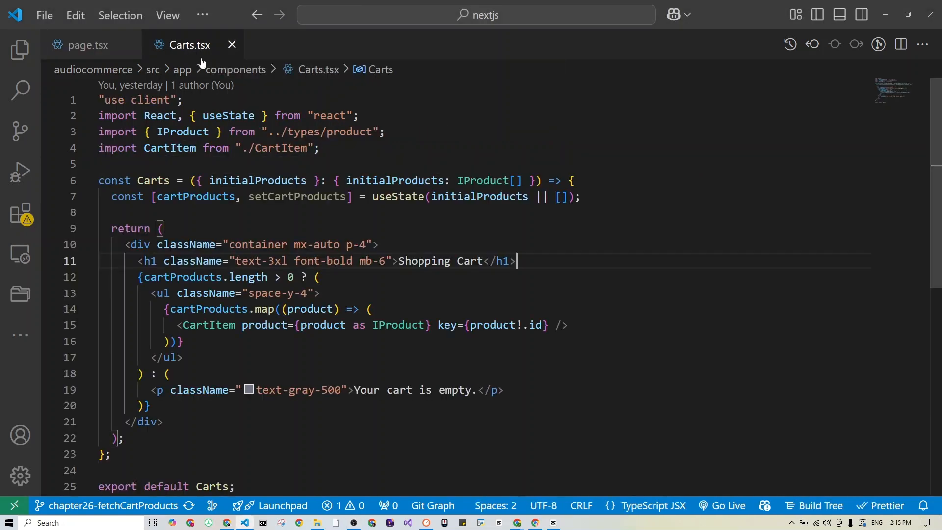
pyautogui.moveTo(335, 261)
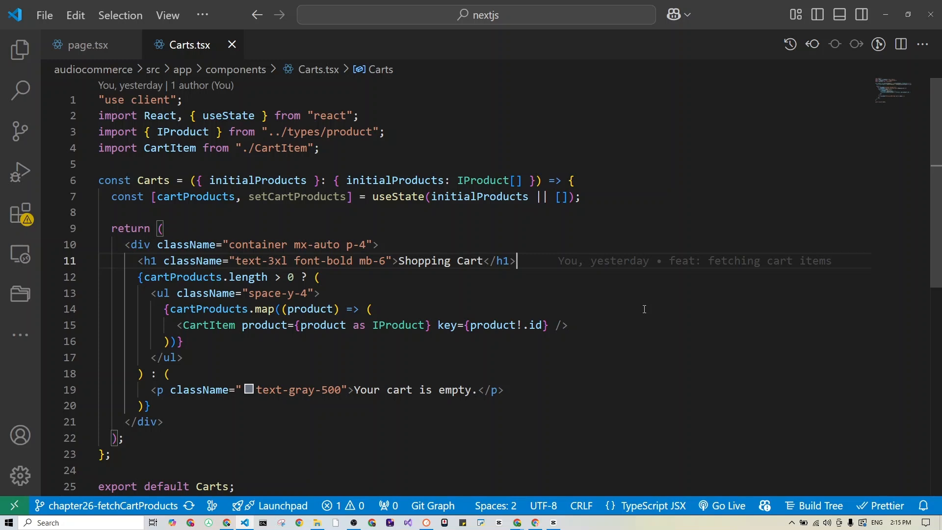
pyautogui.moveTo(582, 324)
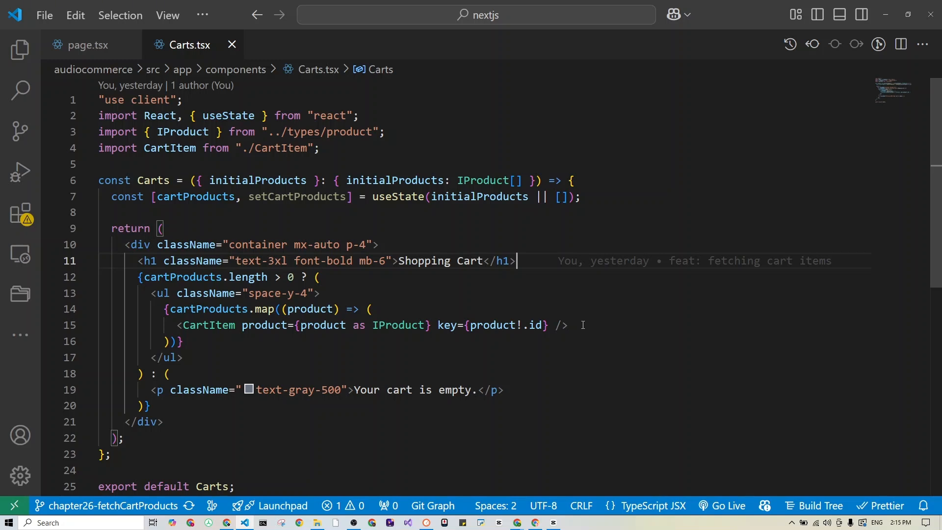
pyautogui.moveTo(373, 218)
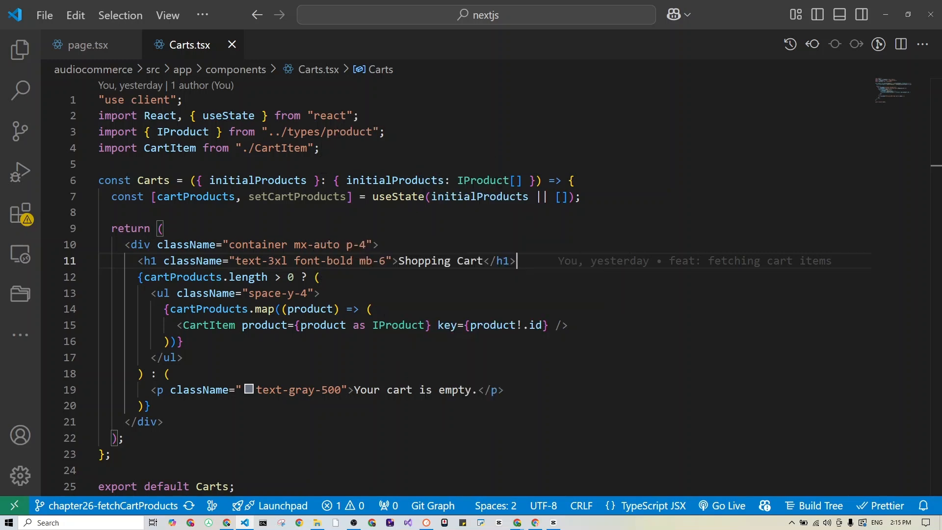
pyautogui.click(87, 44)
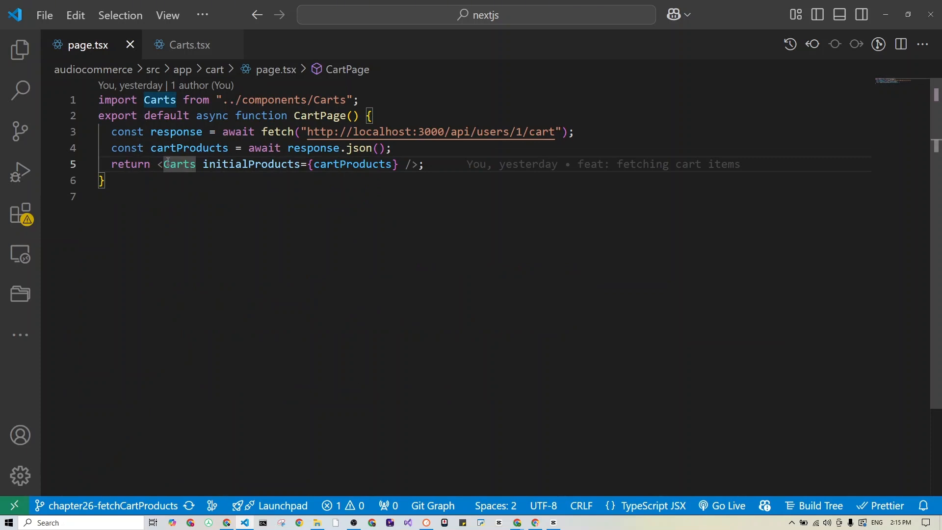
pyautogui.moveTo(178, 164)
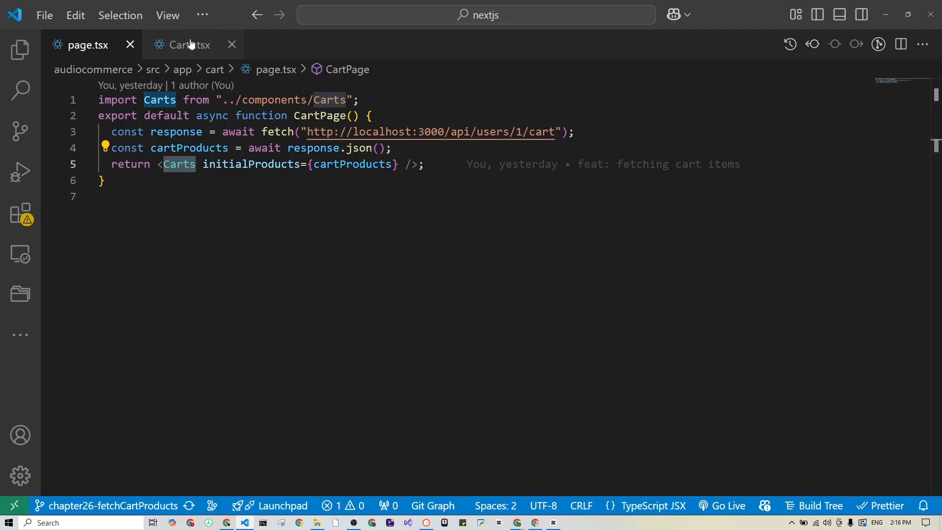
pyautogui.click(183, 45)
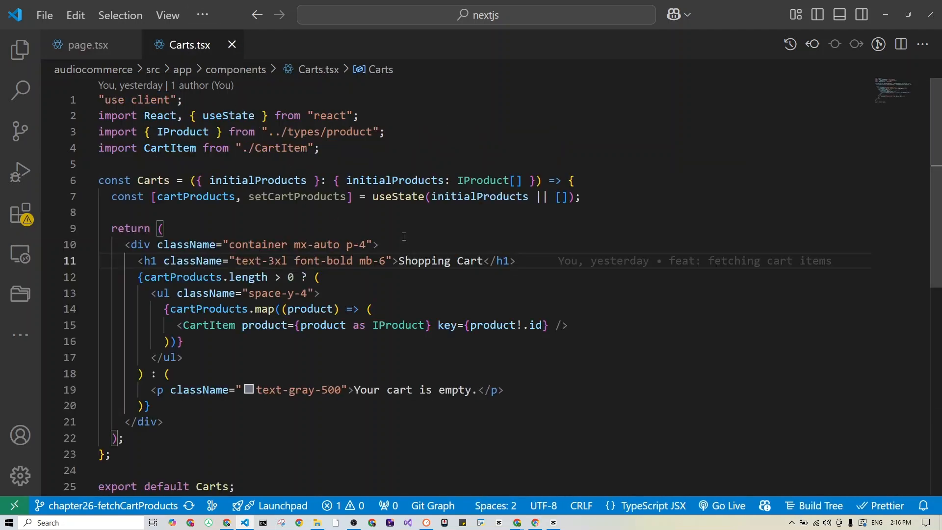
pyautogui.moveTo(461, 234)
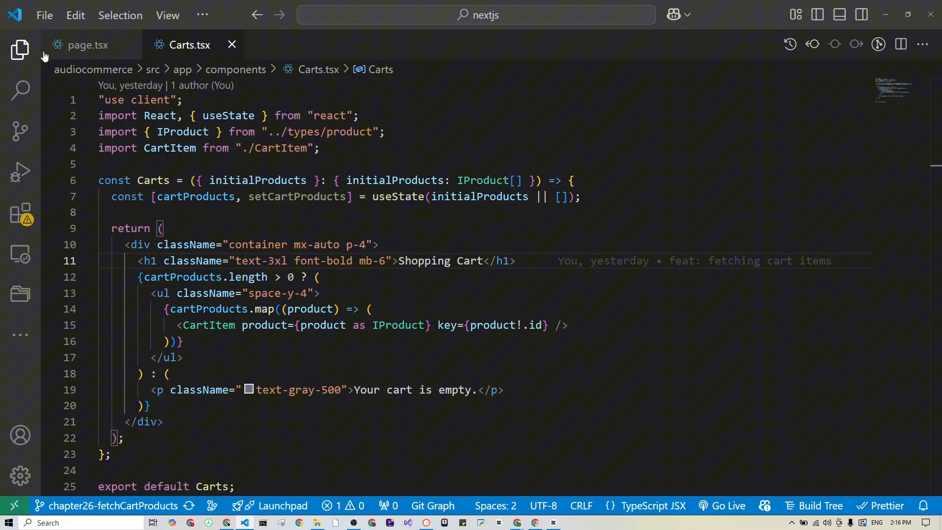
# Step: Add the use import and the async fetchCartData helper above CartPage in page.tsx
pyautogui.click(84, 45)
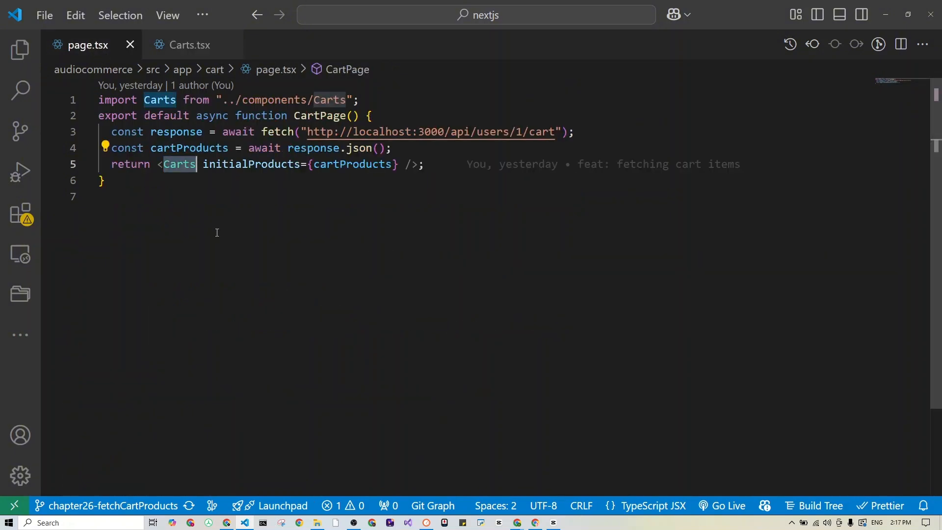
pyautogui.moveTo(102, 84)
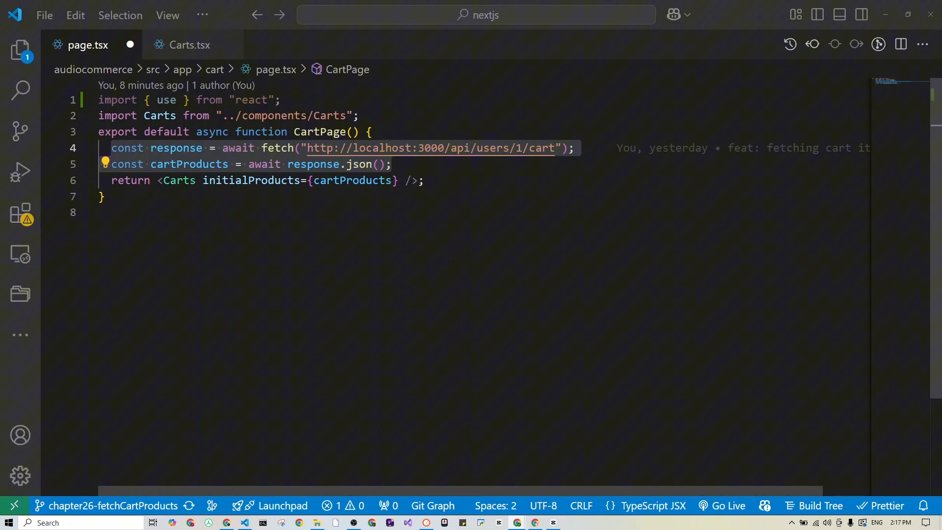
pyautogui.click(359, 116)
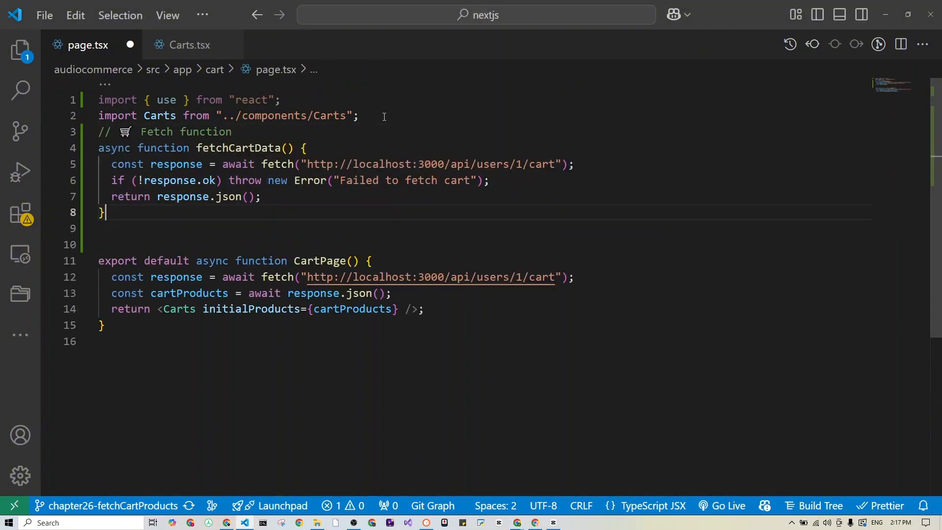
pyautogui.doubleClick(238, 148)
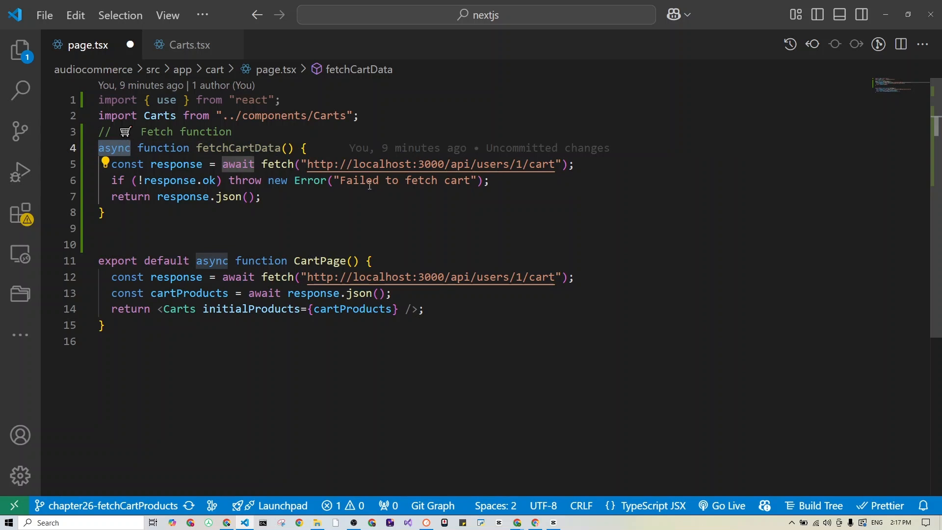
pyautogui.moveTo(122, 283)
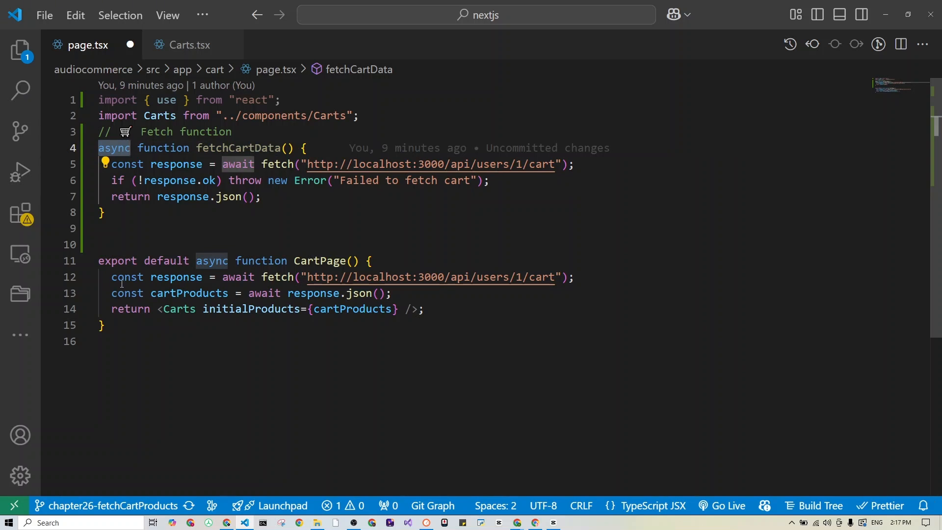
pyautogui.moveTo(277, 164)
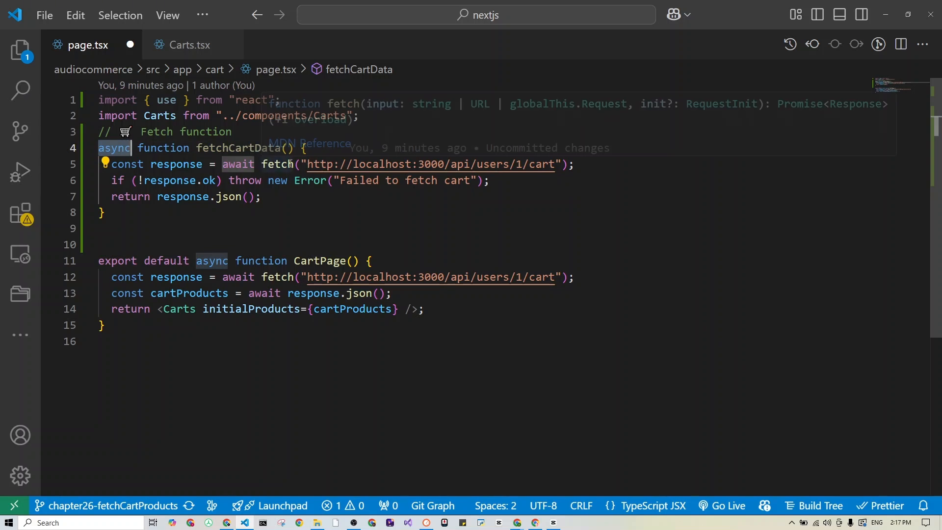
pyautogui.moveTo(421, 164)
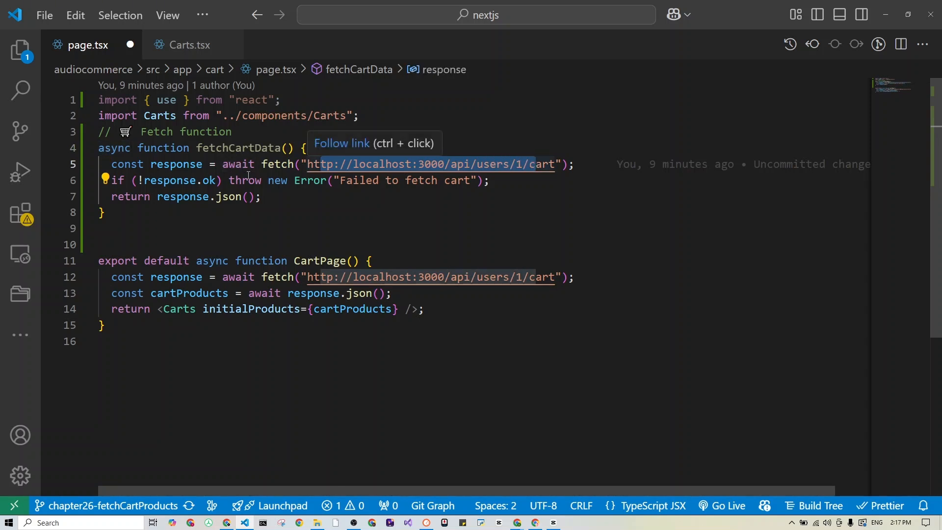
pyautogui.moveTo(275, 198)
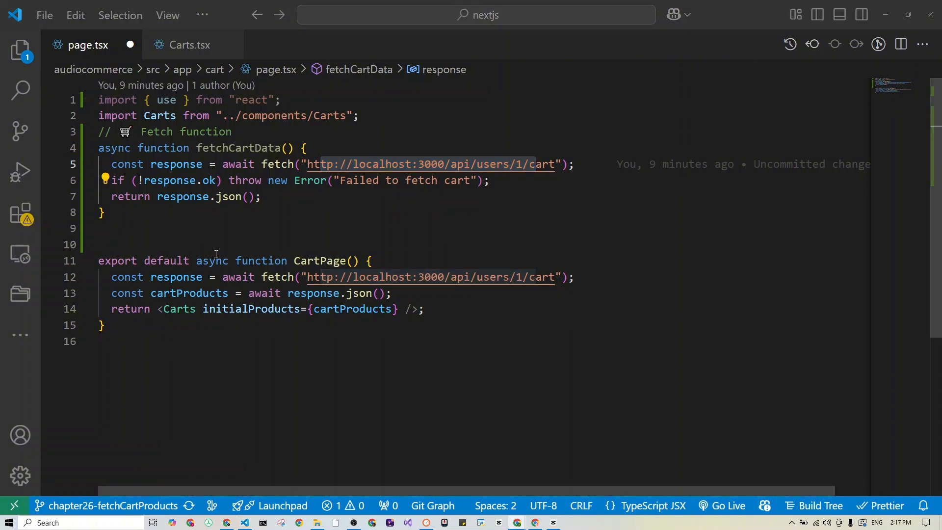
# Step: Under a "Server Component using `use`" comment, set const cartProducts = use(fetchCartData())
pyautogui.write('// ✅ Server Component using `use`')
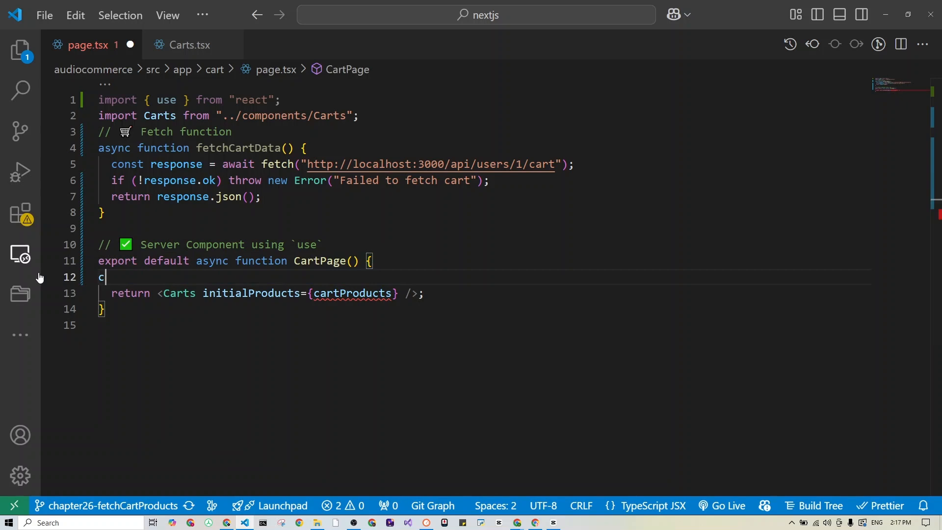
pyautogui.write('onst cartProducts')
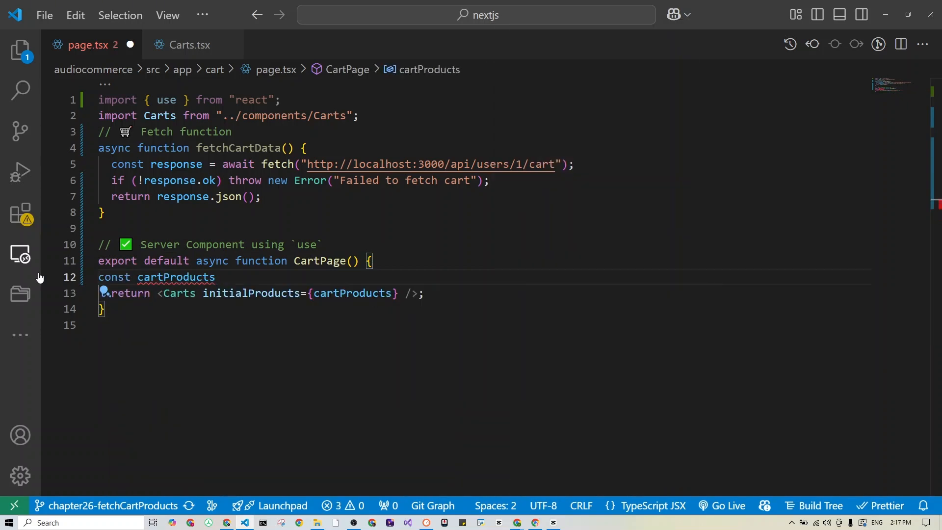
pyautogui.write('= u')
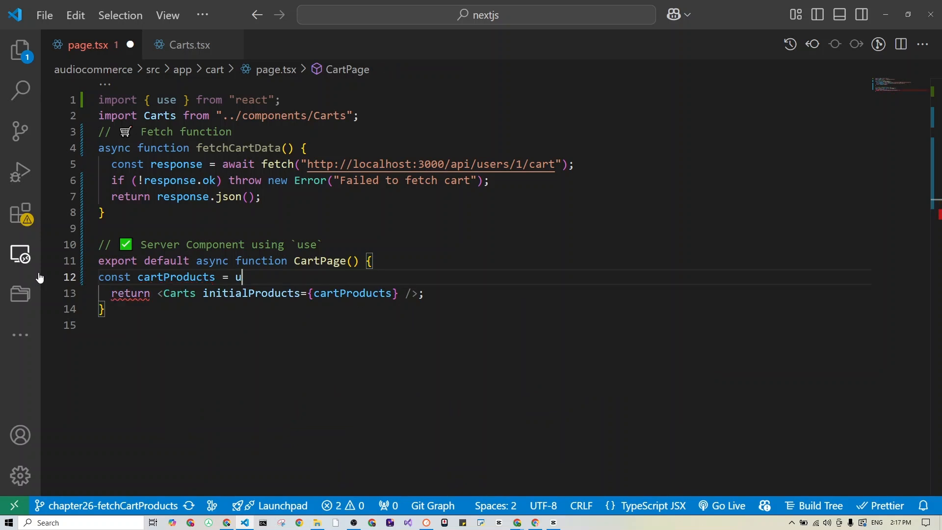
pyautogui.write('se()')
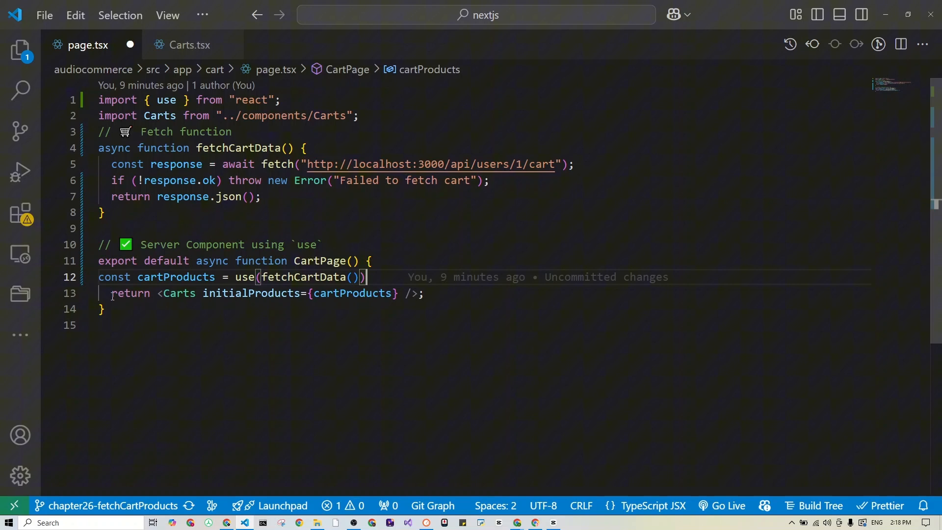
pyautogui.moveTo(406, 280)
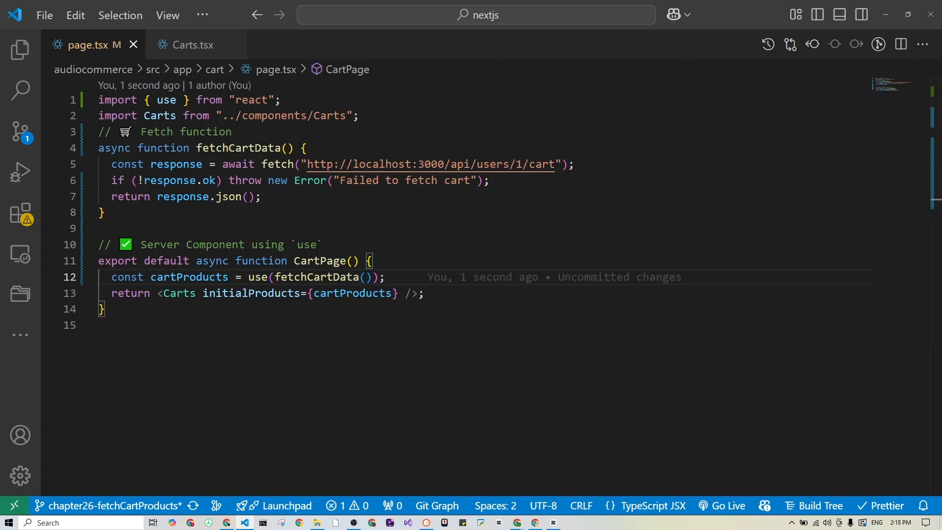
pyautogui.moveTo(295, 216)
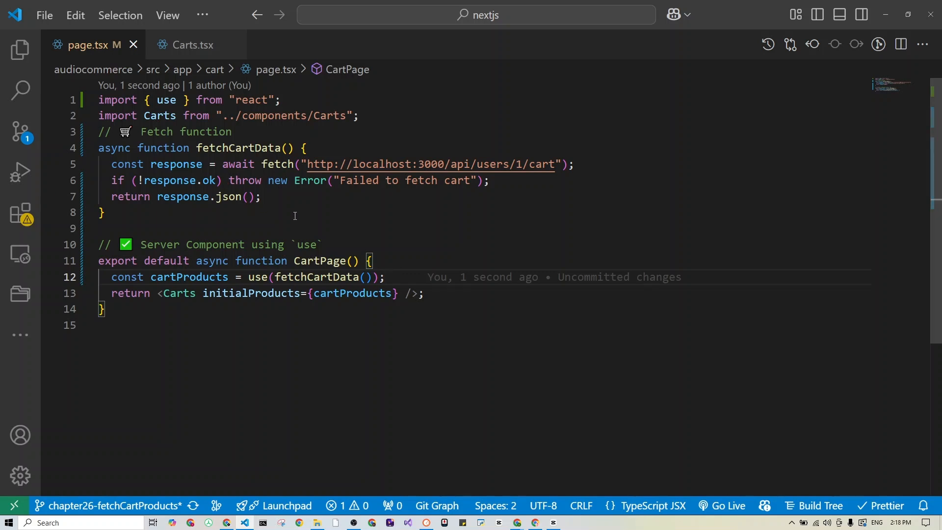
pyautogui.scroll(-3)
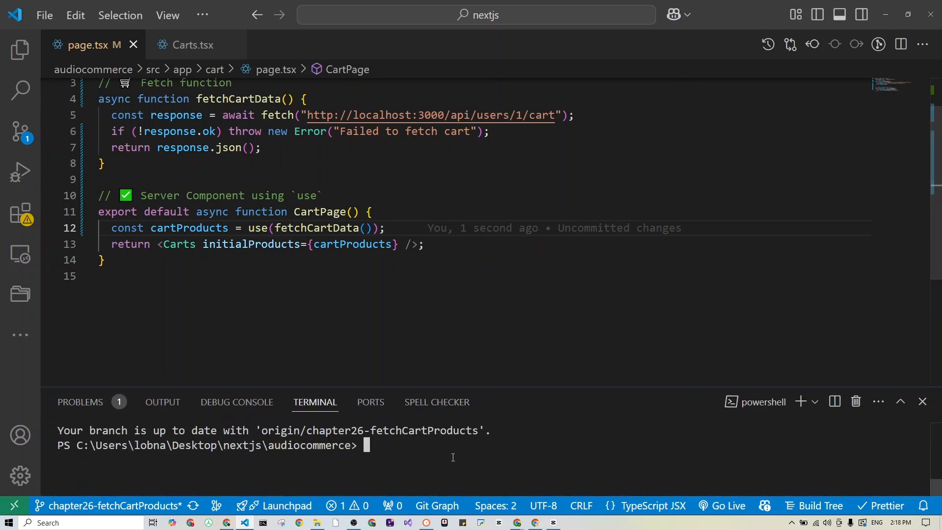
pyautogui.write('npm run dev')
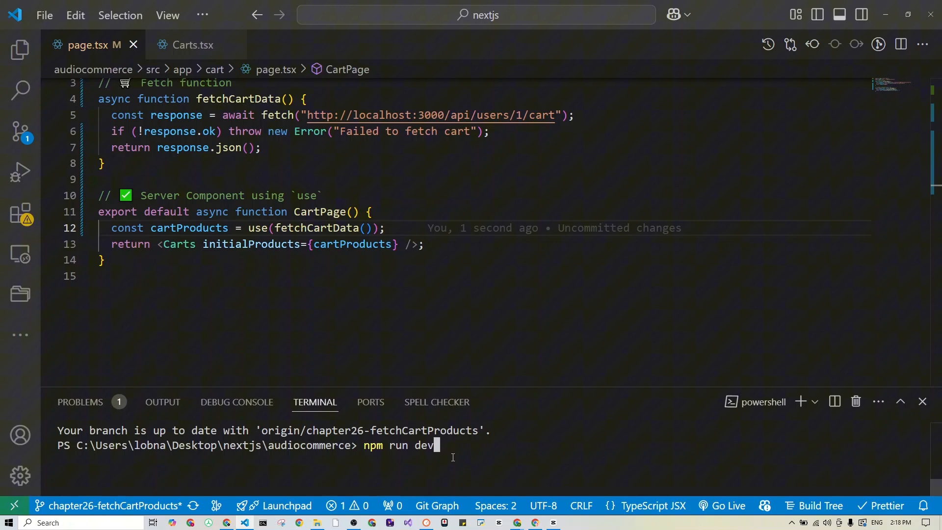
pyautogui.press('Return')
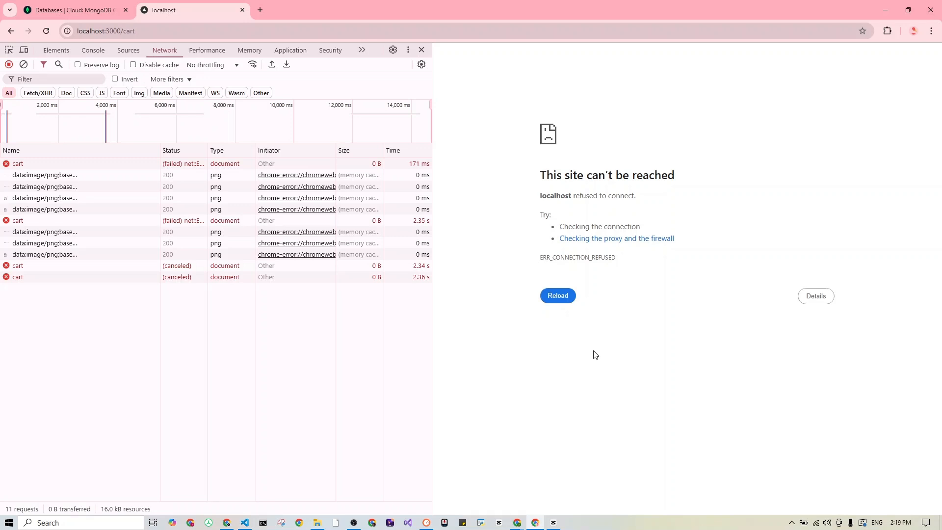
pyautogui.moveTo(553, 377)
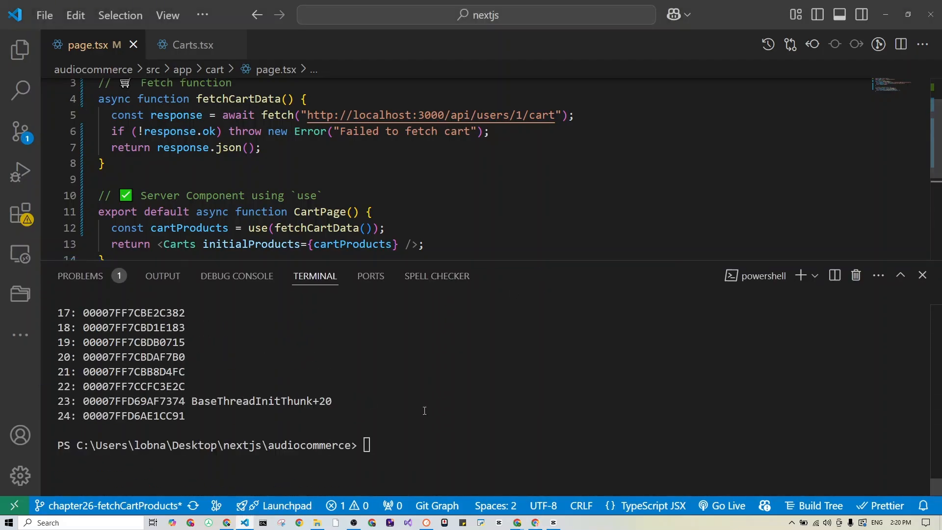
pyautogui.scroll(3)
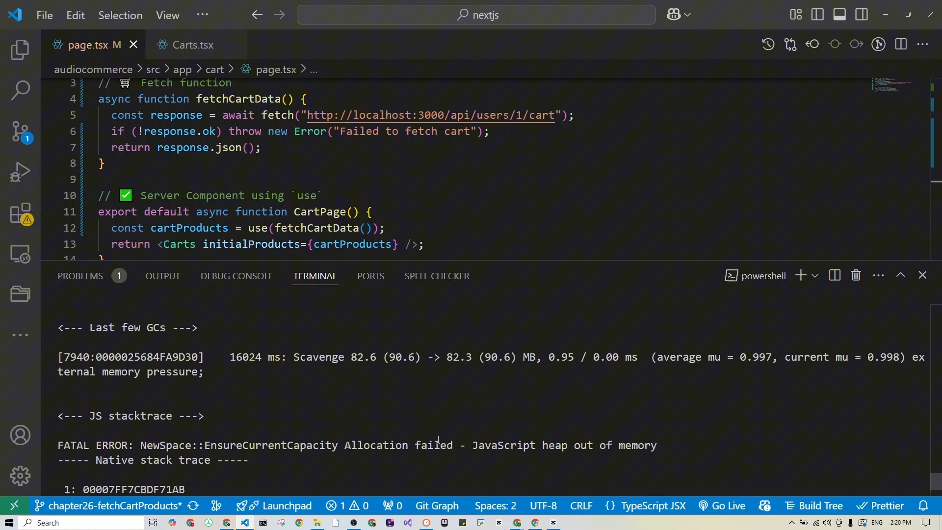
pyautogui.scroll(-3)
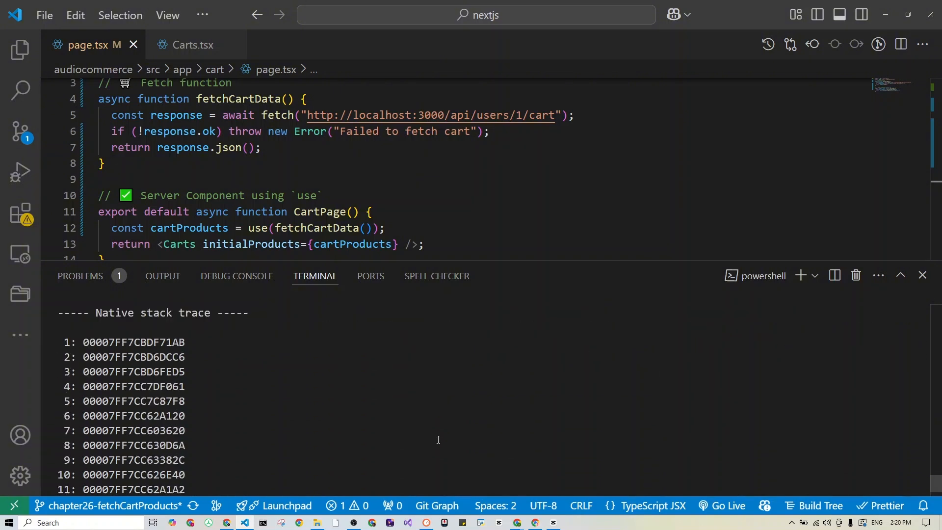
pyautogui.scroll(-3)
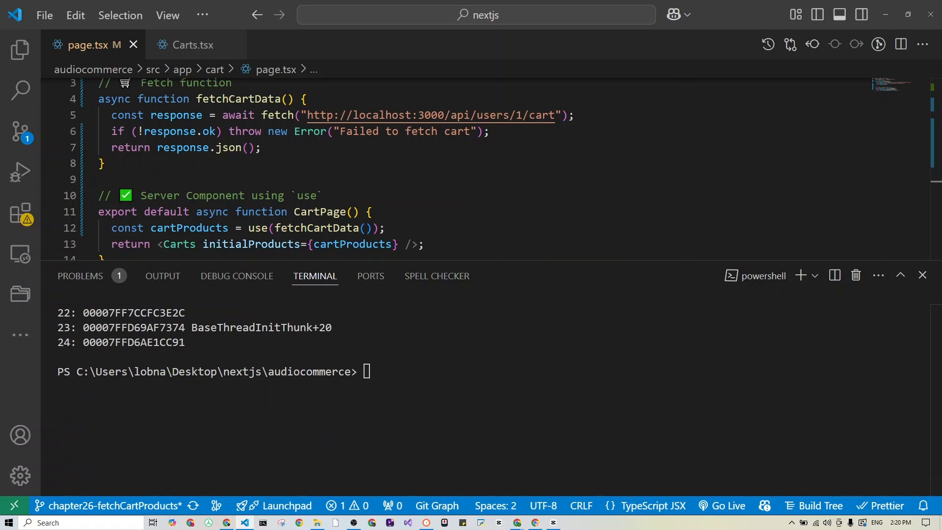
pyautogui.moveTo(408, 210)
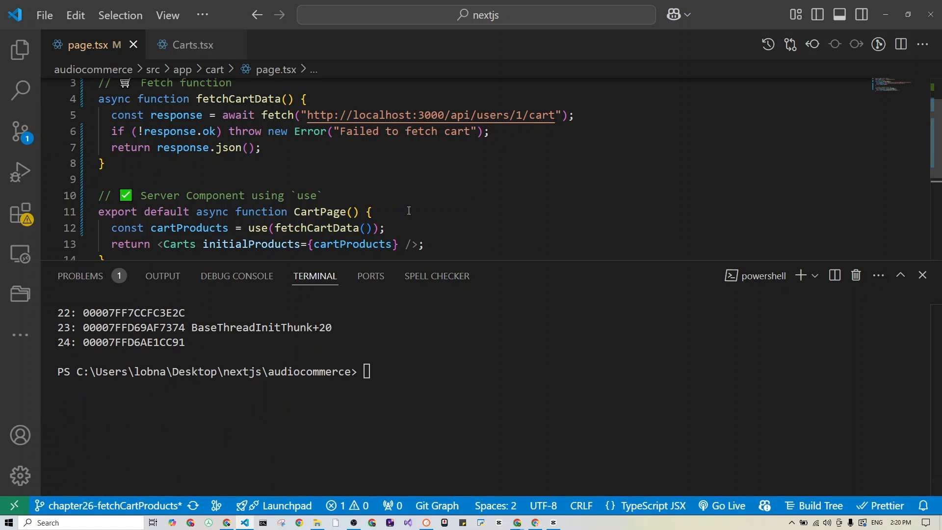
pyautogui.moveTo(597, 276)
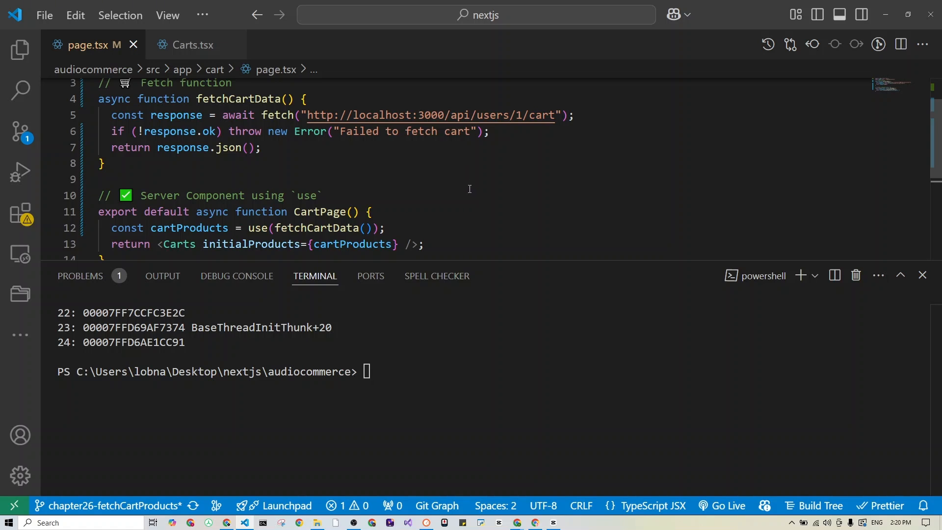
pyautogui.moveTo(499, 195)
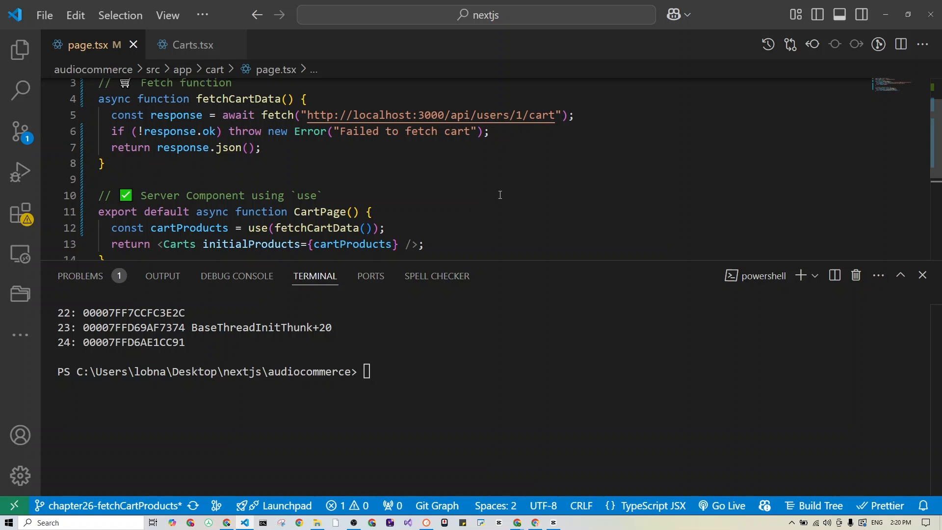
pyautogui.moveTo(571, 222)
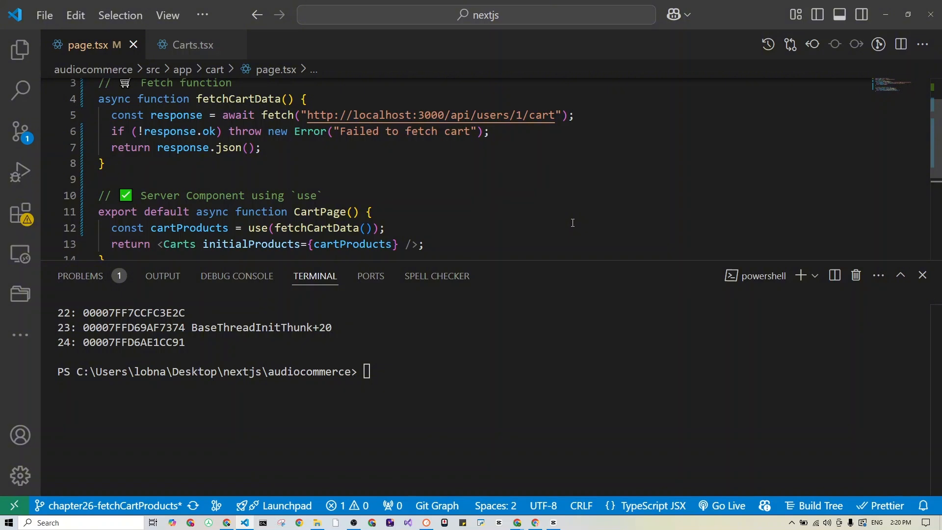
pyautogui.moveTo(389, 206)
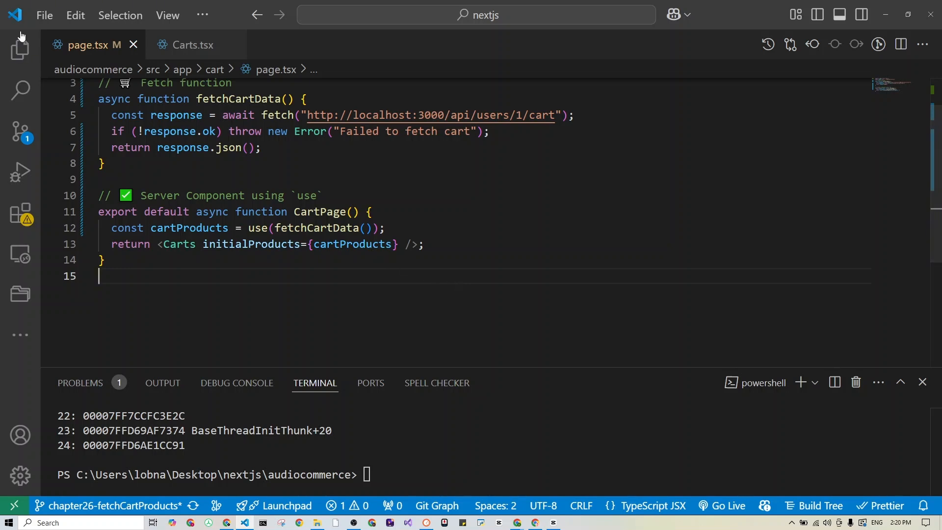
# Step: Create a pages folder under src/app with CartsPage.tsx scaffolded via the rafce snippet
pyautogui.click(19, 50)
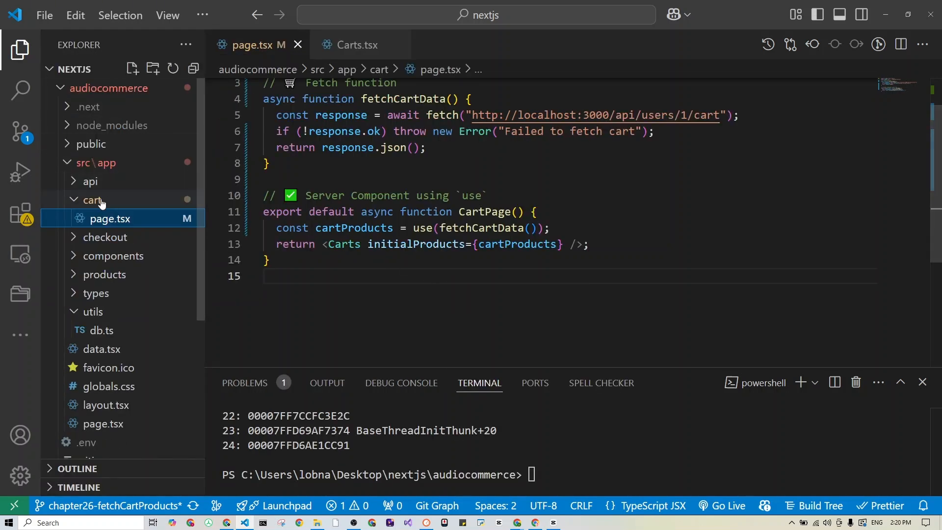
pyautogui.click(94, 162)
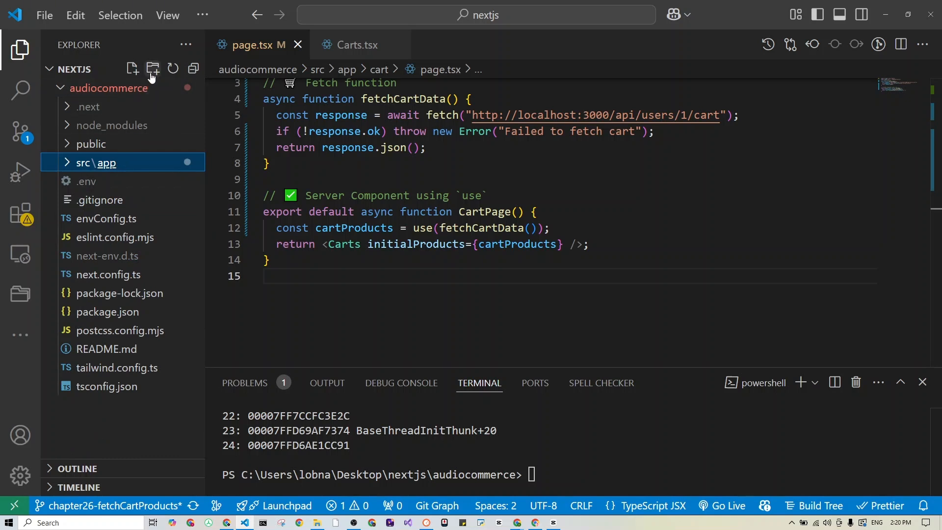
pyautogui.click(153, 68)
pyautogui.write('CartsPage.tsx')
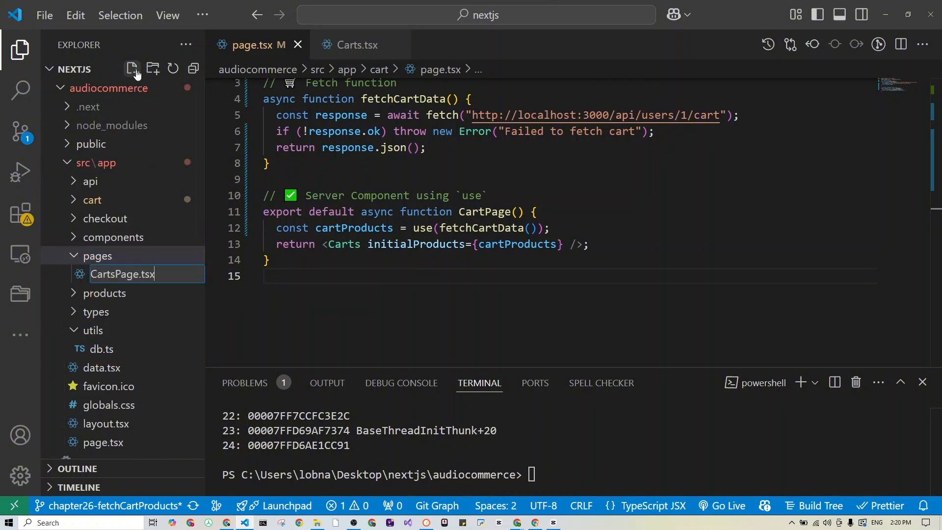
pyautogui.write('rafce')
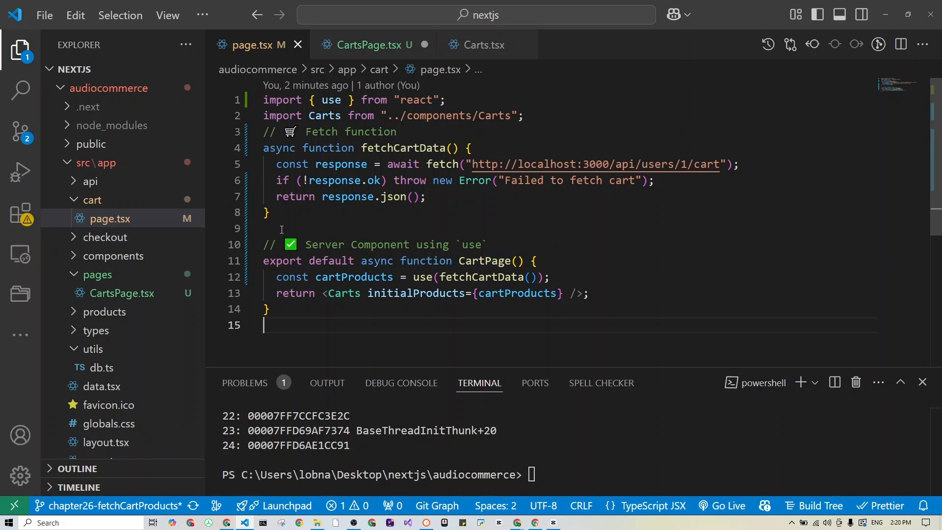
# Step: Move the fetchCartData and use logic from page.tsx into CartsPage.tsx
pyautogui.click(372, 44)
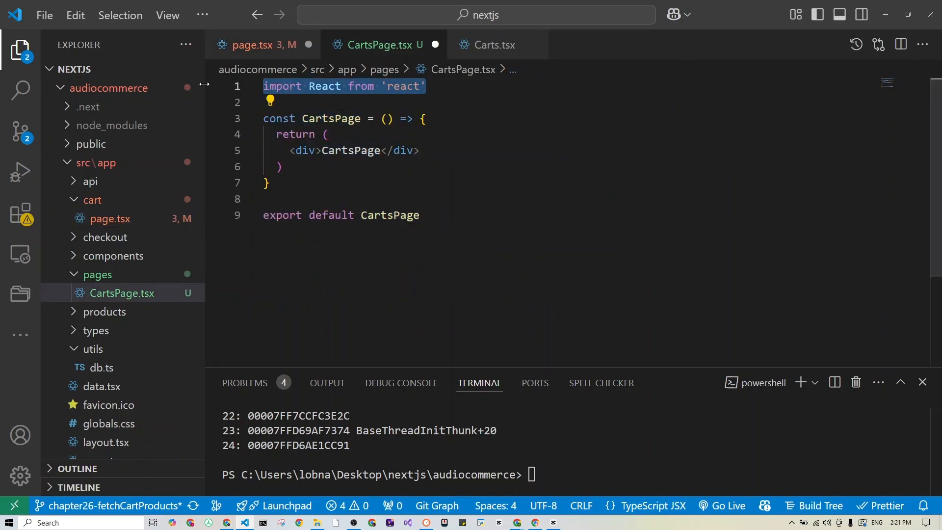
pyautogui.click(249, 44)
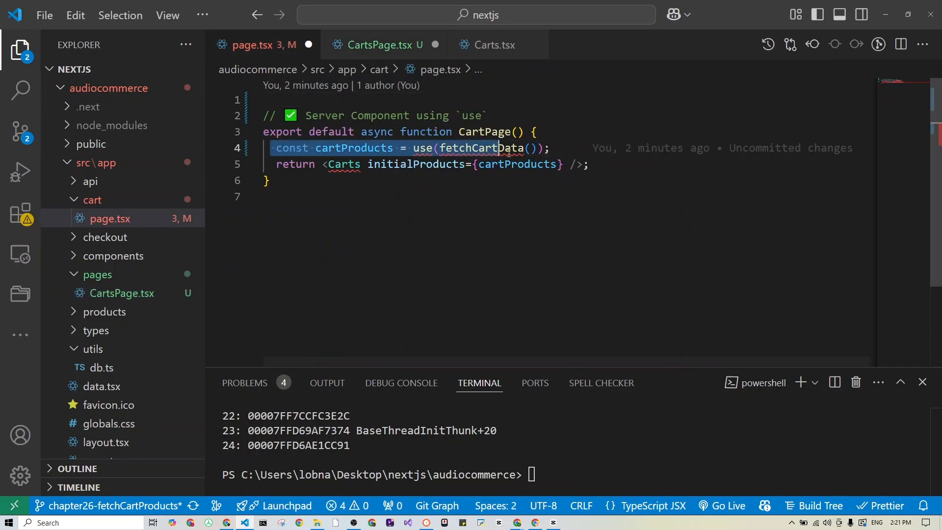
pyautogui.click(368, 44)
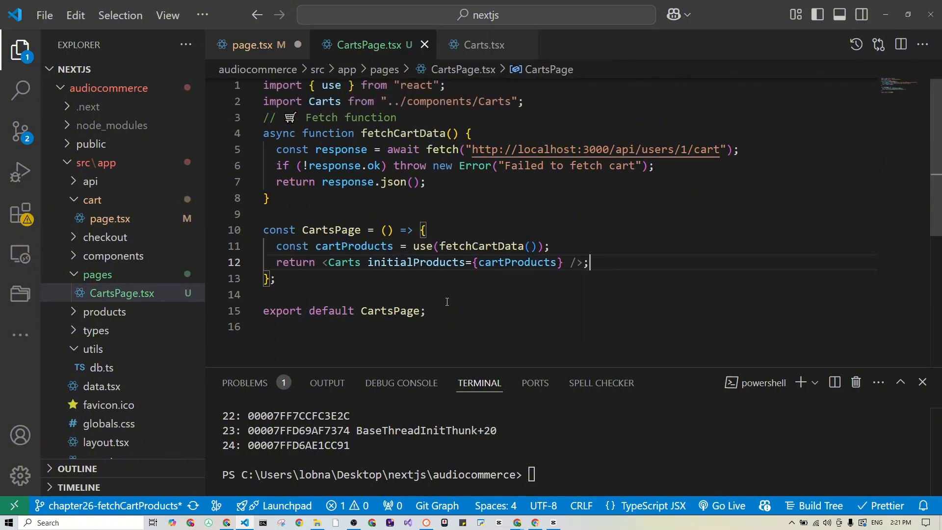
# Step: Import Suspense from react and return a CartsPage element with its auto-import in page.tsx
pyautogui.click(258, 46)
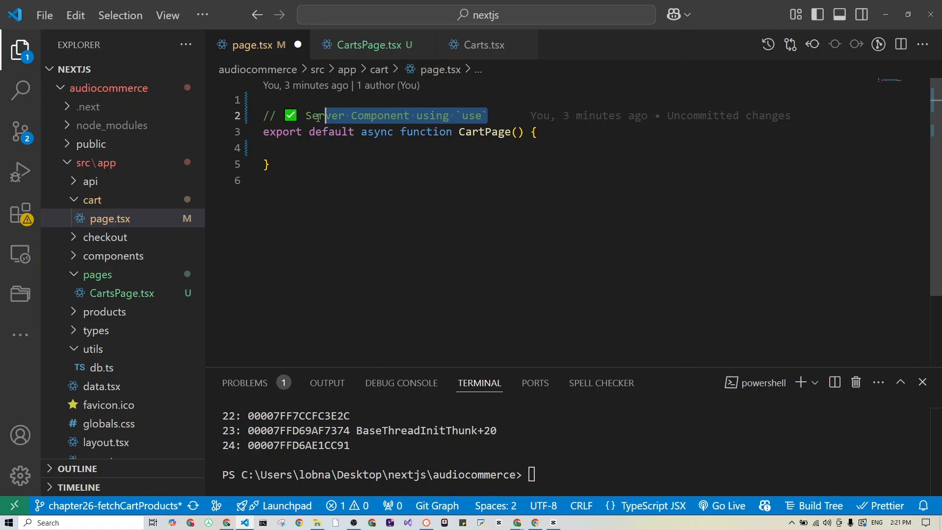
pyautogui.press('Delete')
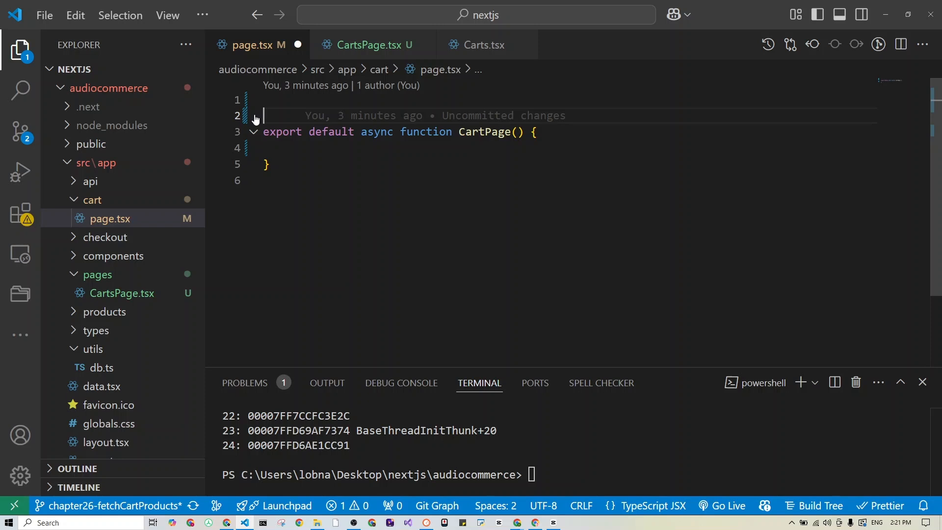
pyautogui.write('import')
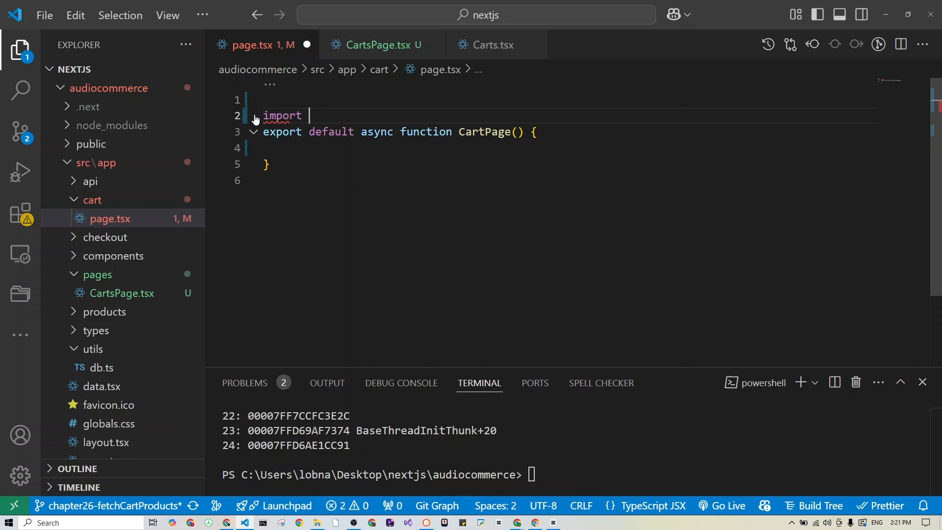
pyautogui.write('{ Suspense } from "react";')
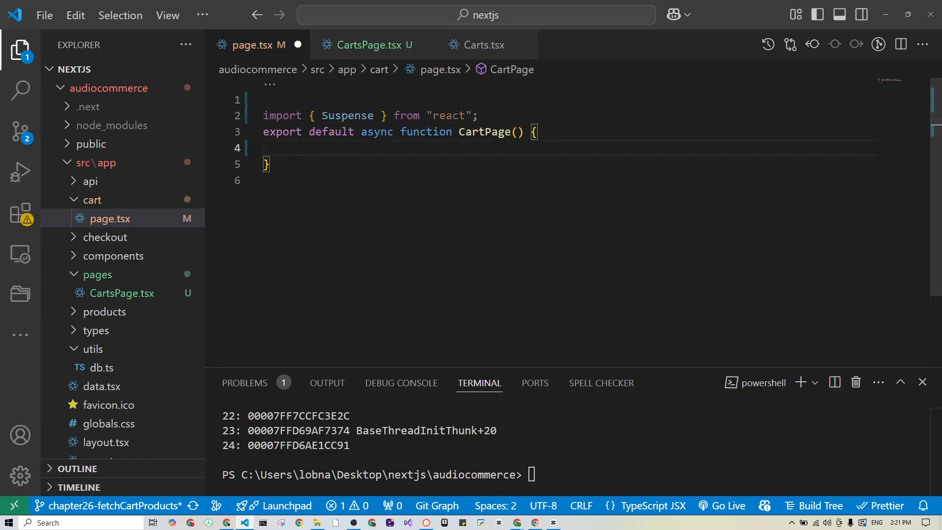
pyautogui.moveTo(627, 199)
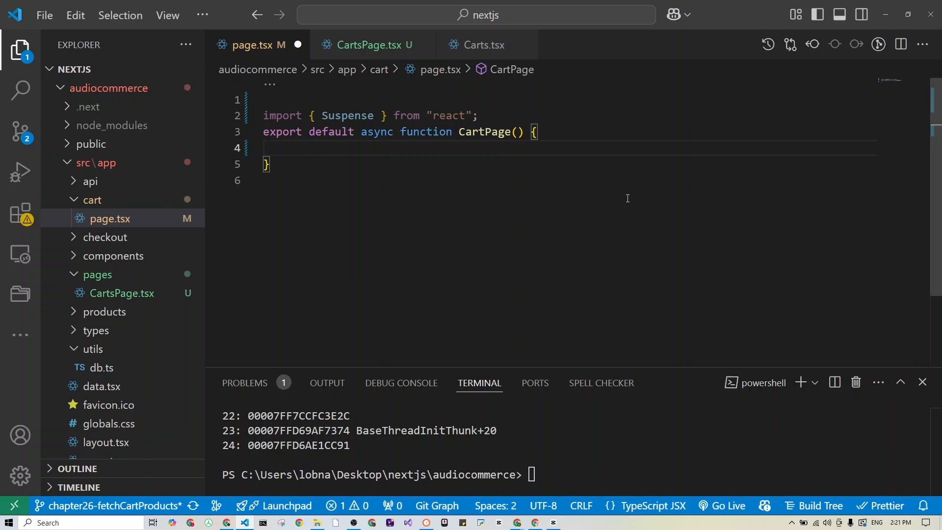
pyautogui.write('return(')
pyautogui.write('<Suspense>')
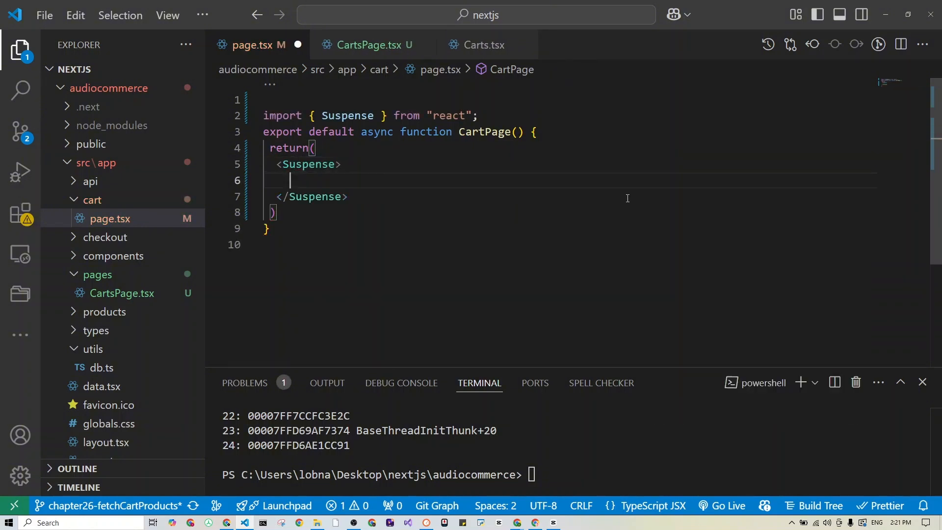
pyautogui.write('<Ca')
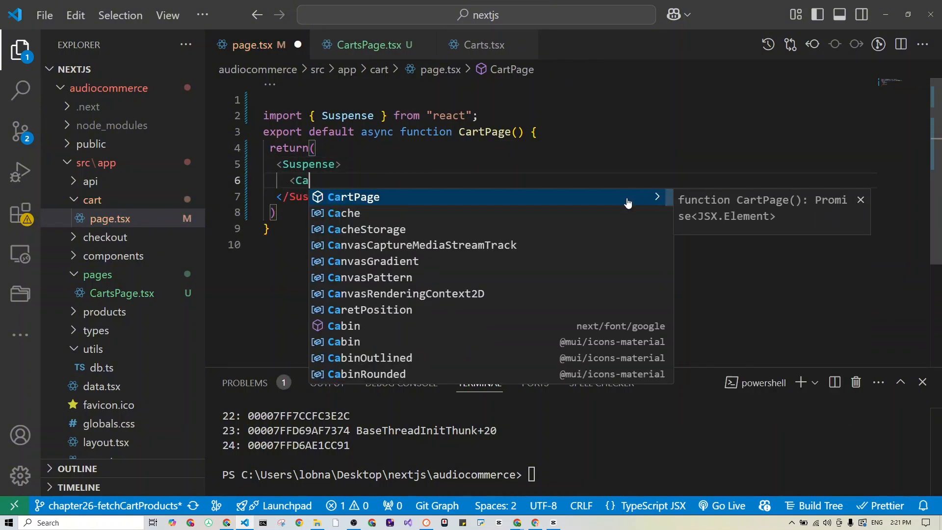
pyautogui.write('rts')
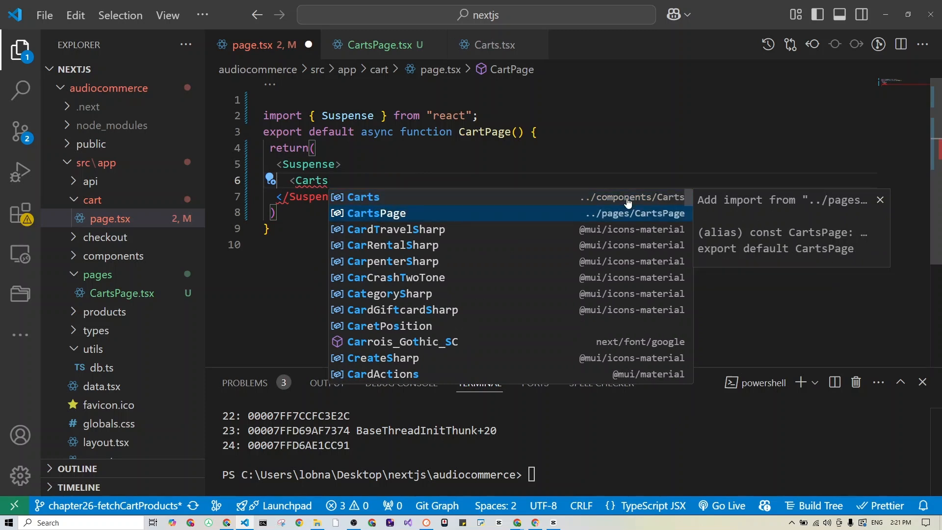
pyautogui.click(375, 213)
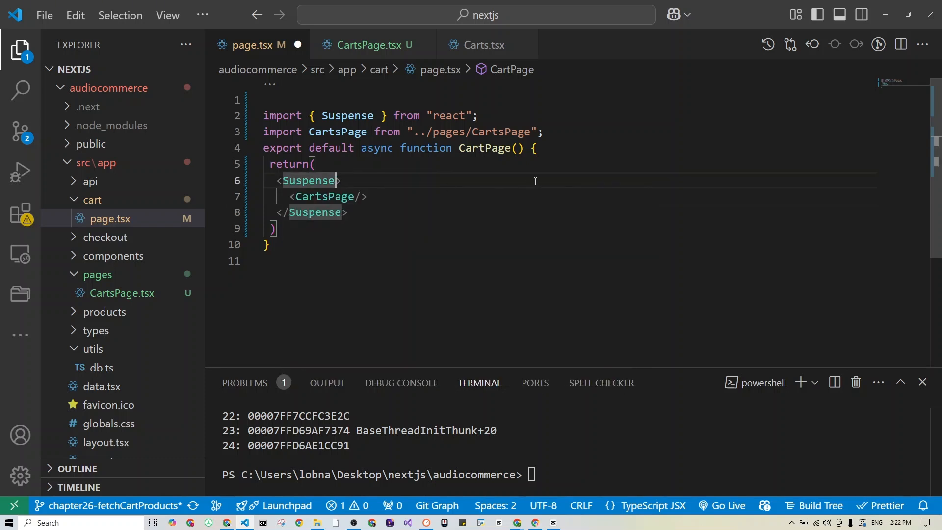
# Step: Give the Suspense wrapper a fallback of <div>Loading....</div>
pyautogui.write('fallback')
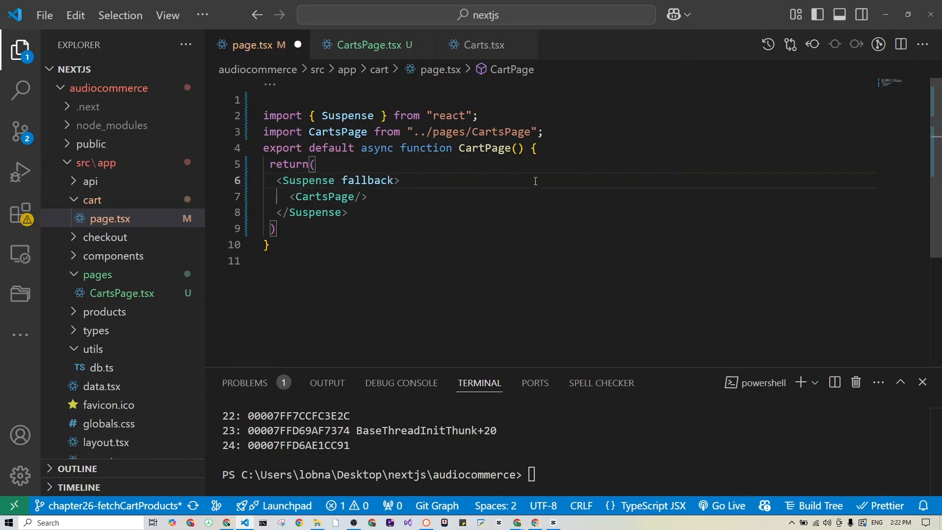
pyautogui.write('={}')
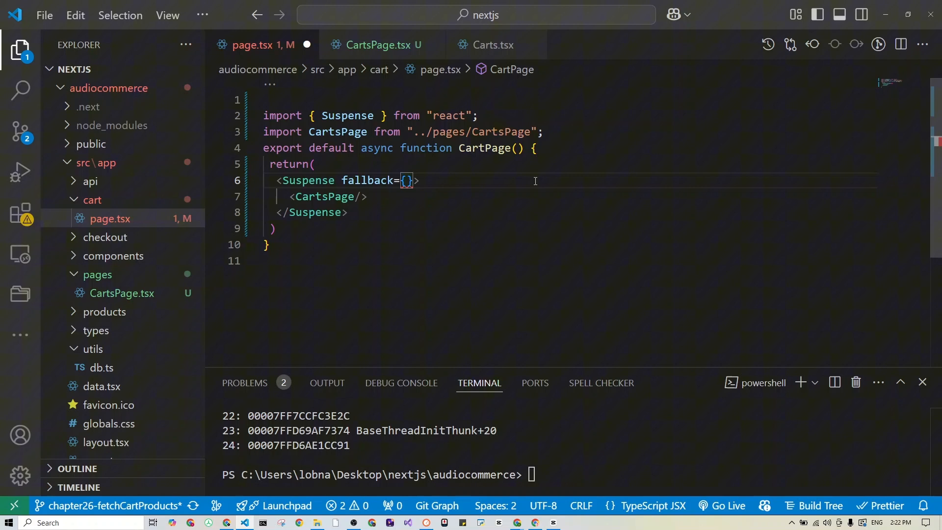
pyautogui.write('<div>L</div>')
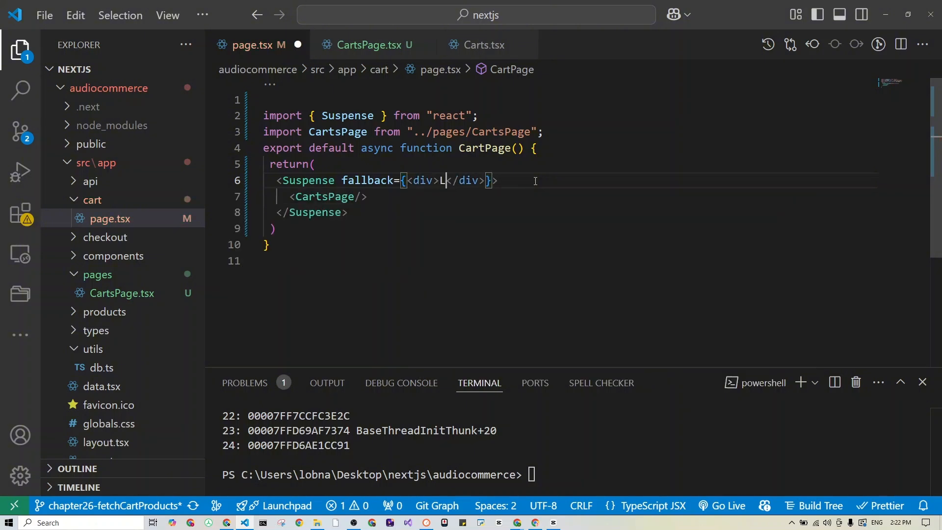
pyautogui.write('oading....')
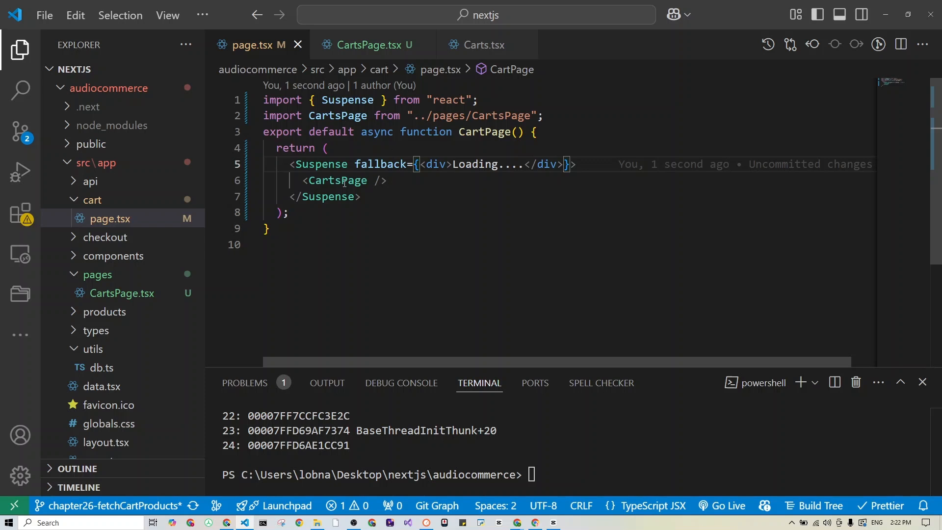
pyautogui.click(366, 44)
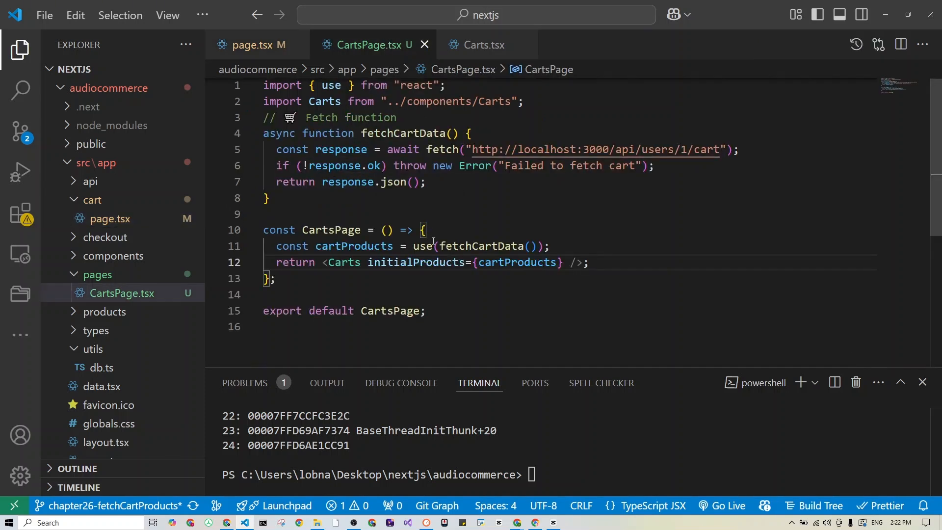
pyautogui.moveTo(421, 245)
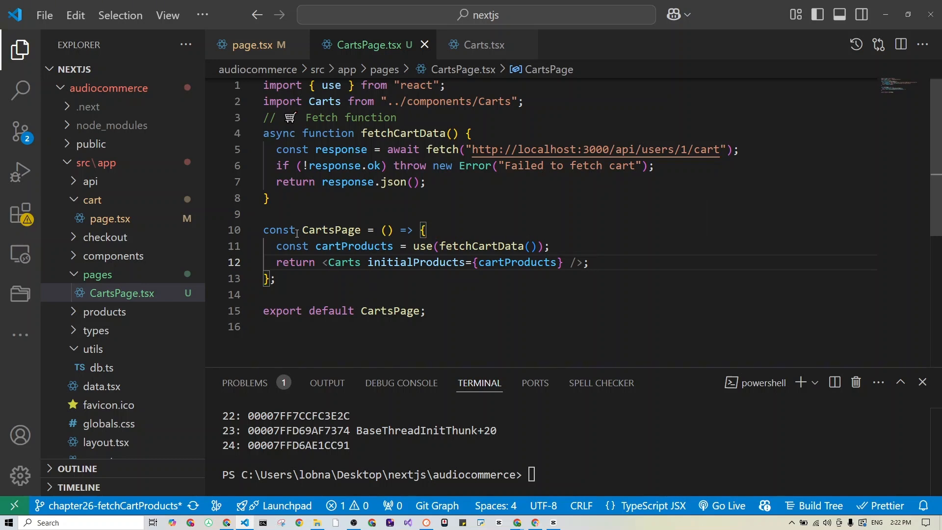
pyautogui.moveTo(325, 102)
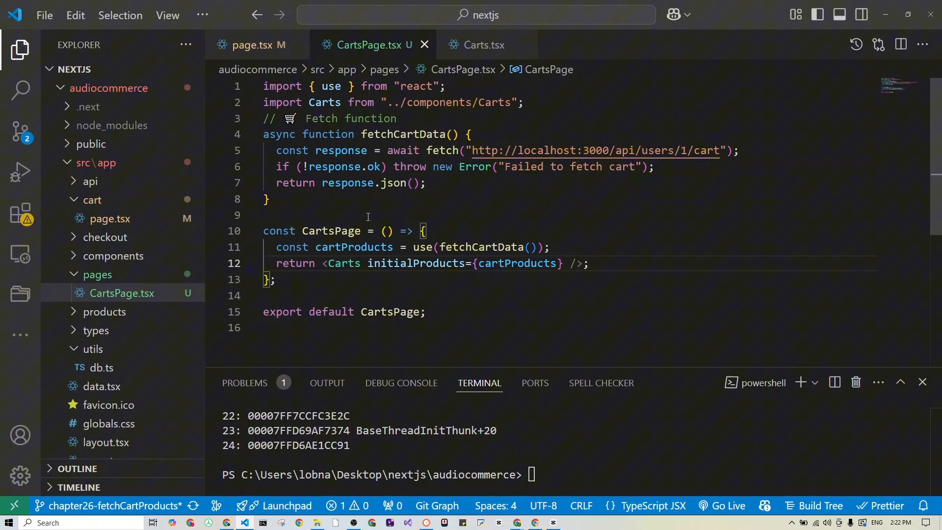
pyautogui.moveTo(417, 247)
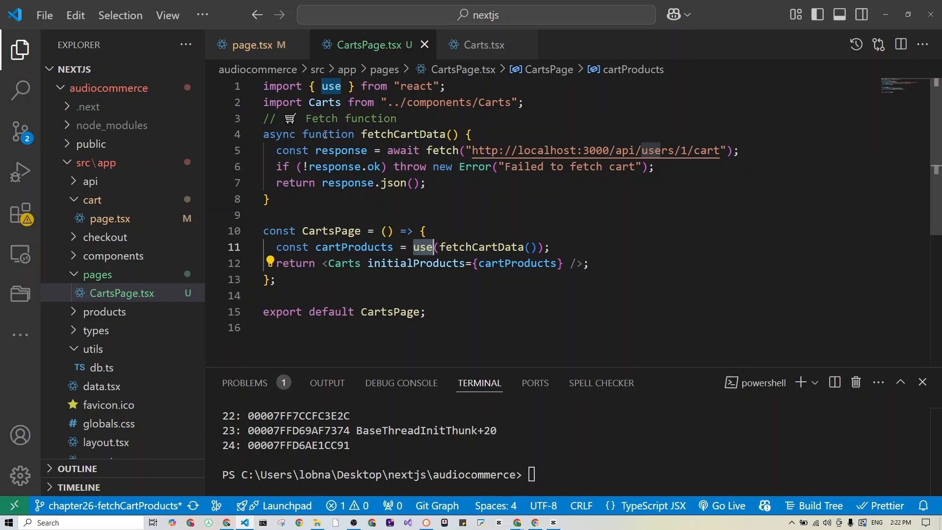
pyautogui.click(255, 45)
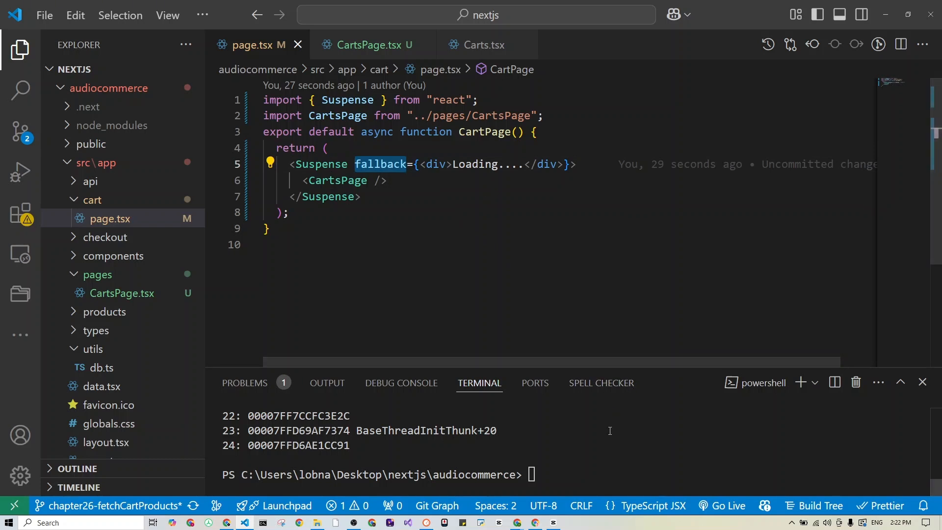
# Step: Start the dev server with npm run and reload localhost:3000/cart to show the Shopping Cart items
pyautogui.write('npm ru')
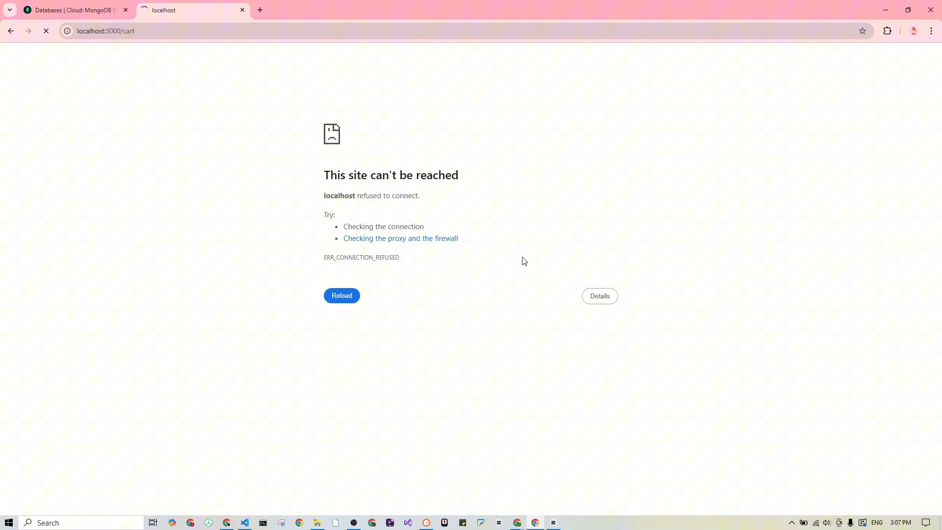
pyautogui.click(341, 296)
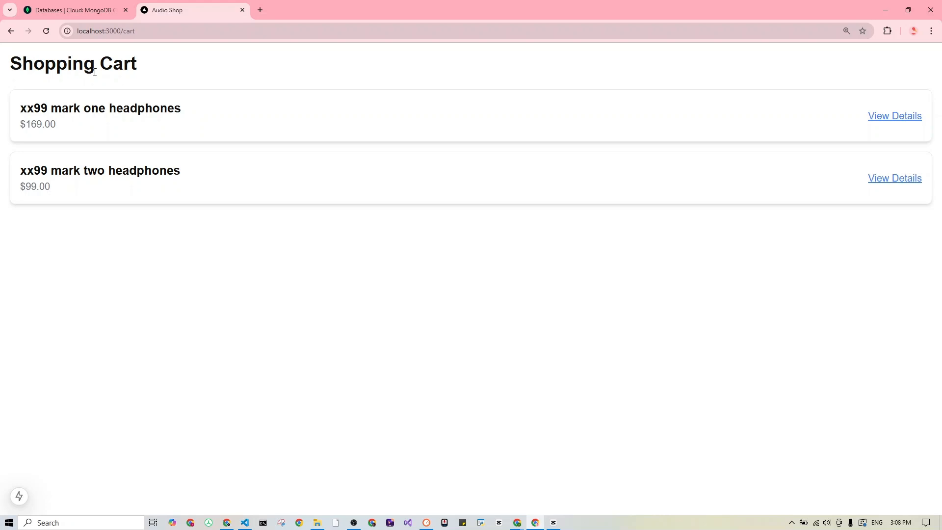
pyautogui.moveTo(137, 79)
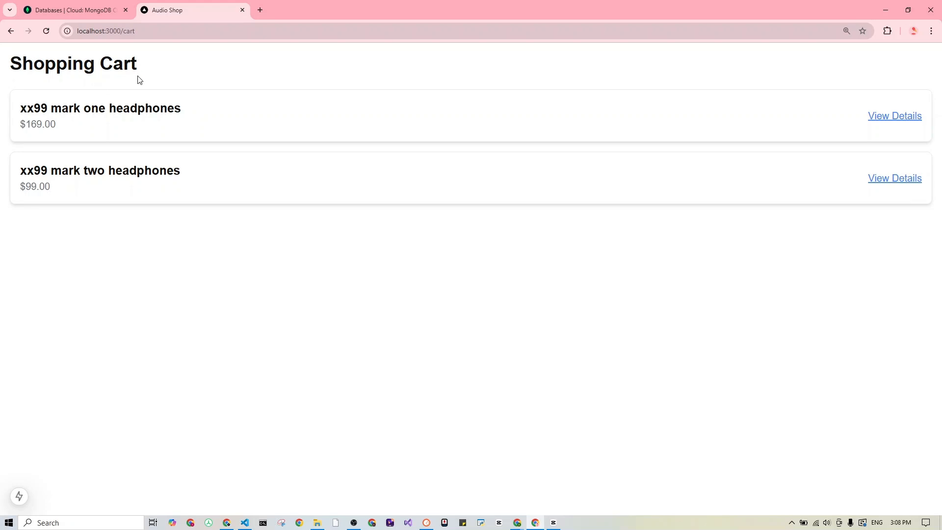